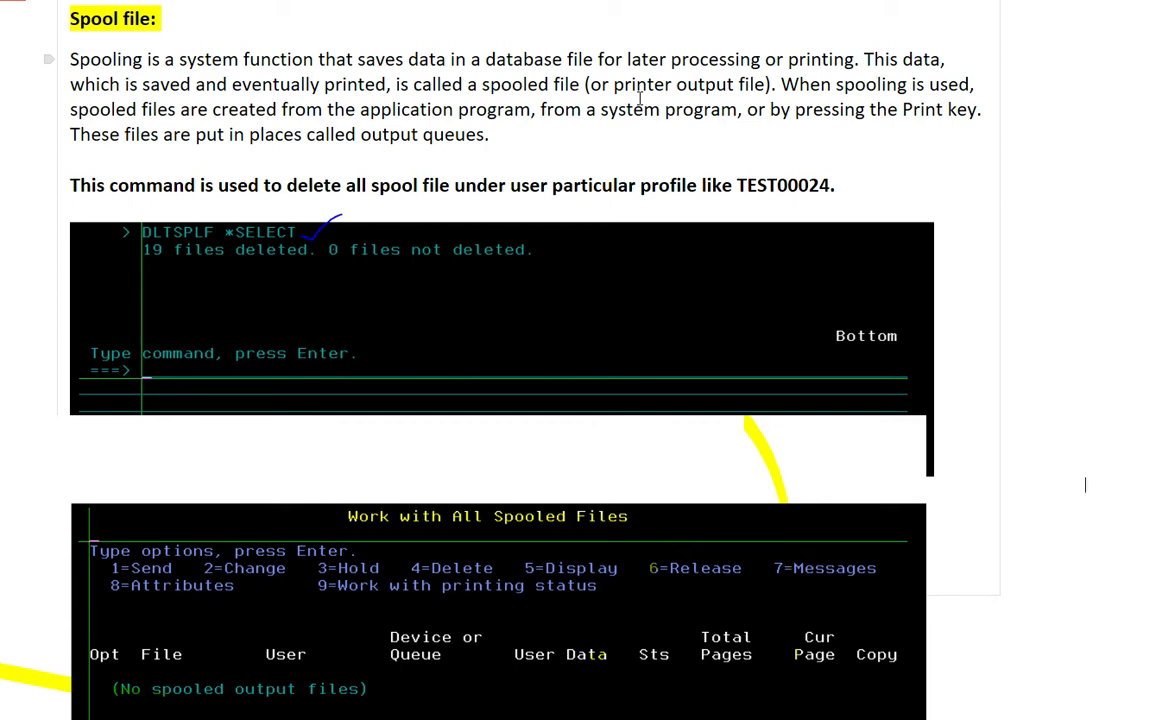
mouse_move(880, 116)
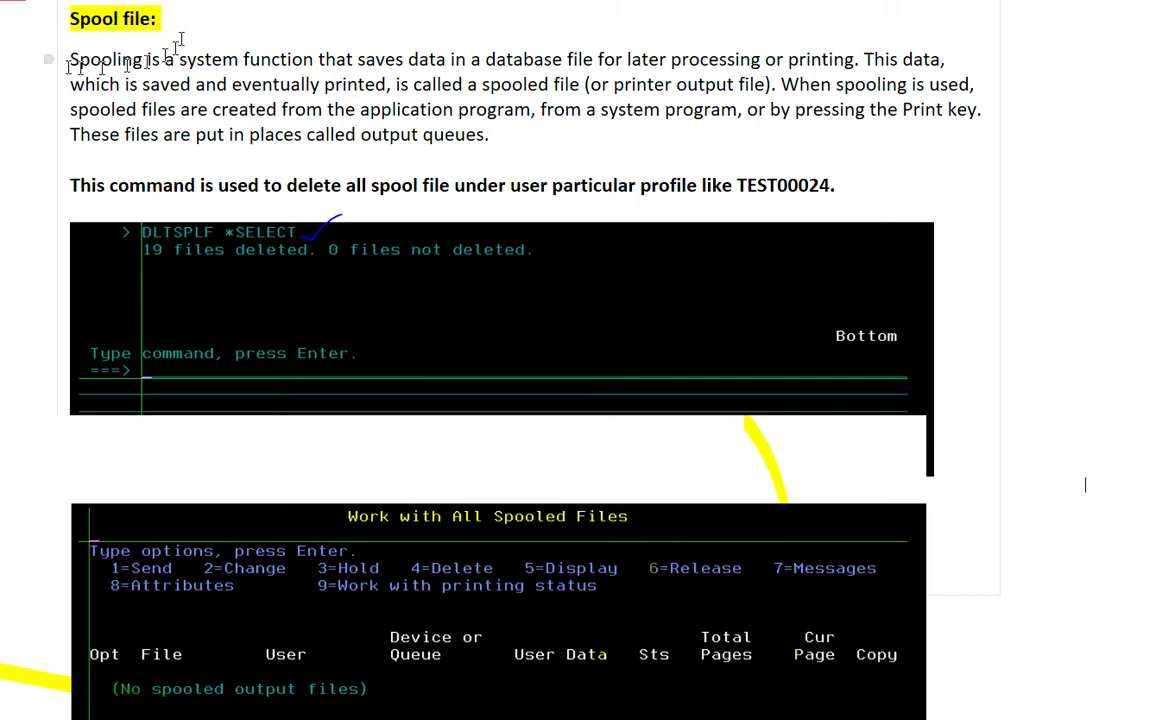
mouse_move(188, 211)
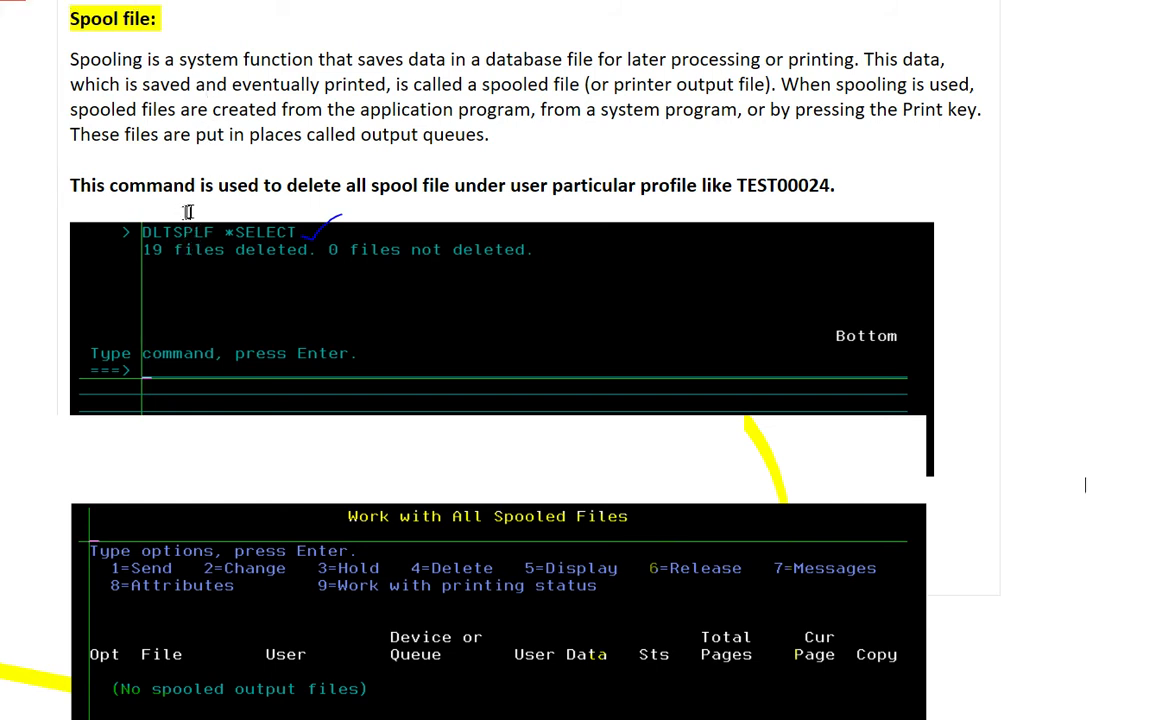
mouse_move(348, 210)
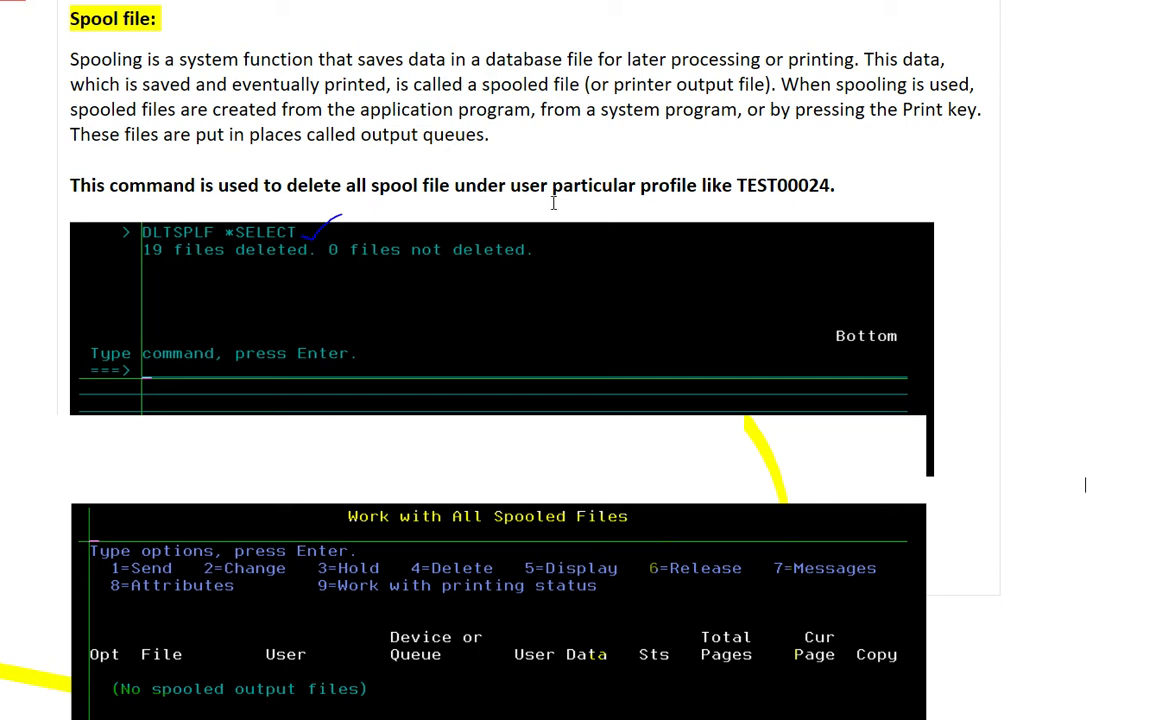
mouse_move(700, 215)
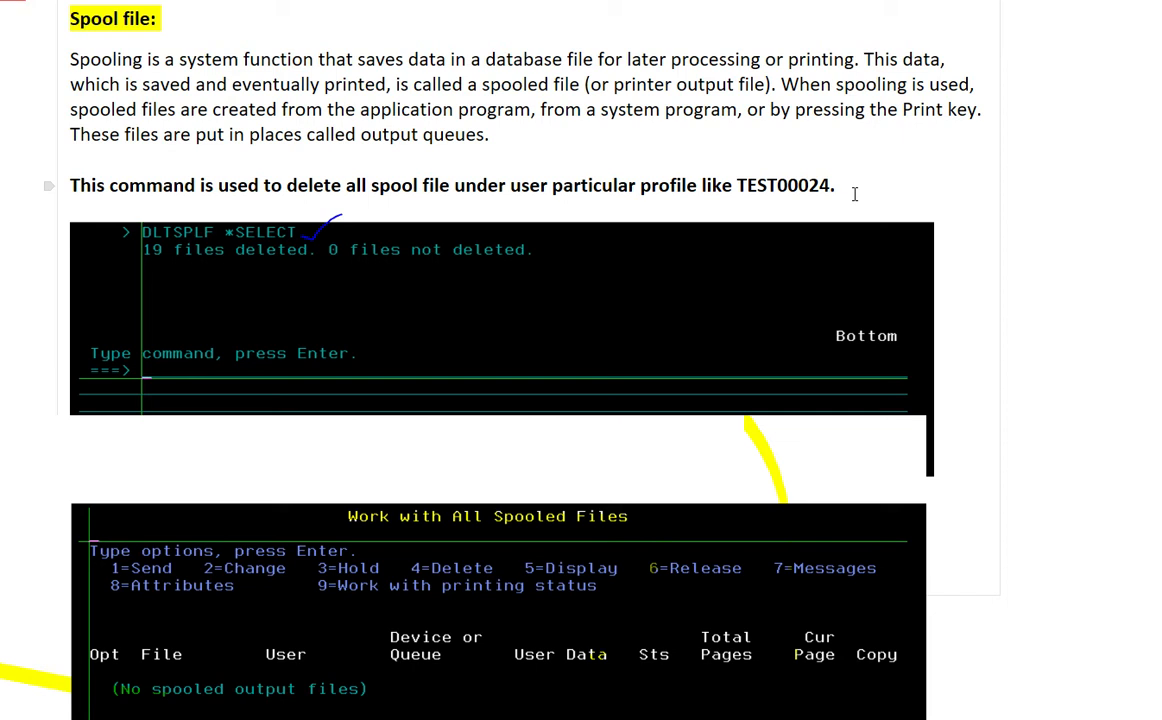
mouse_move(850, 192)
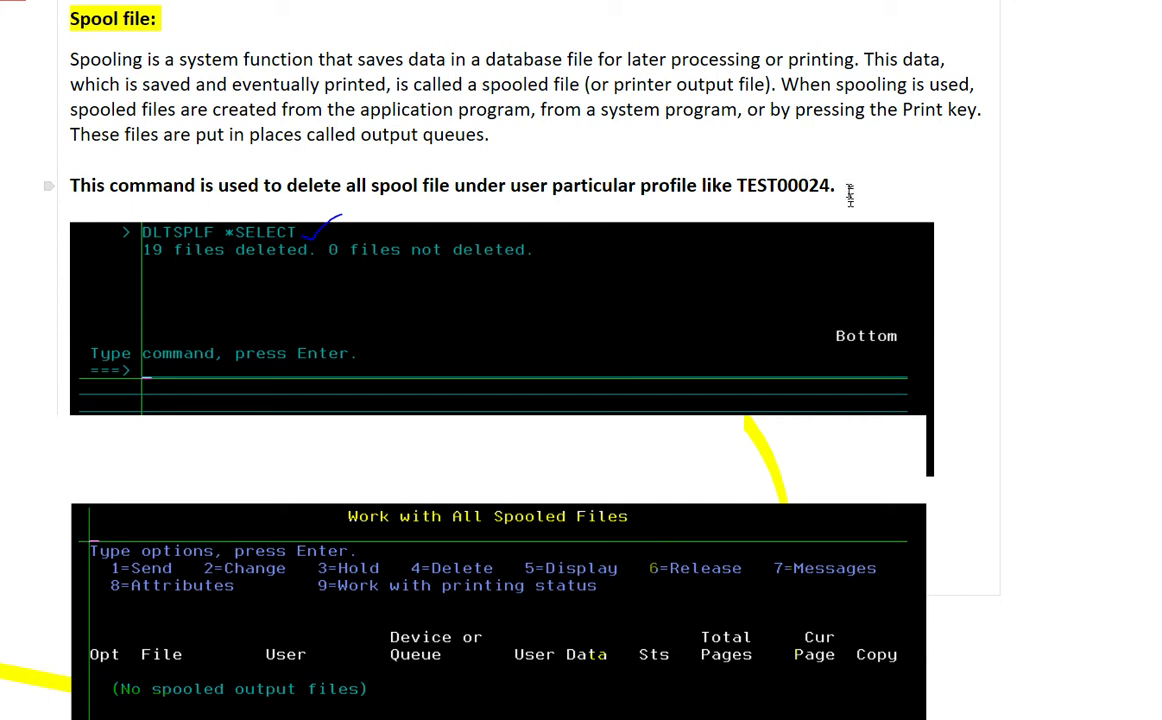
mouse_move(167, 254)
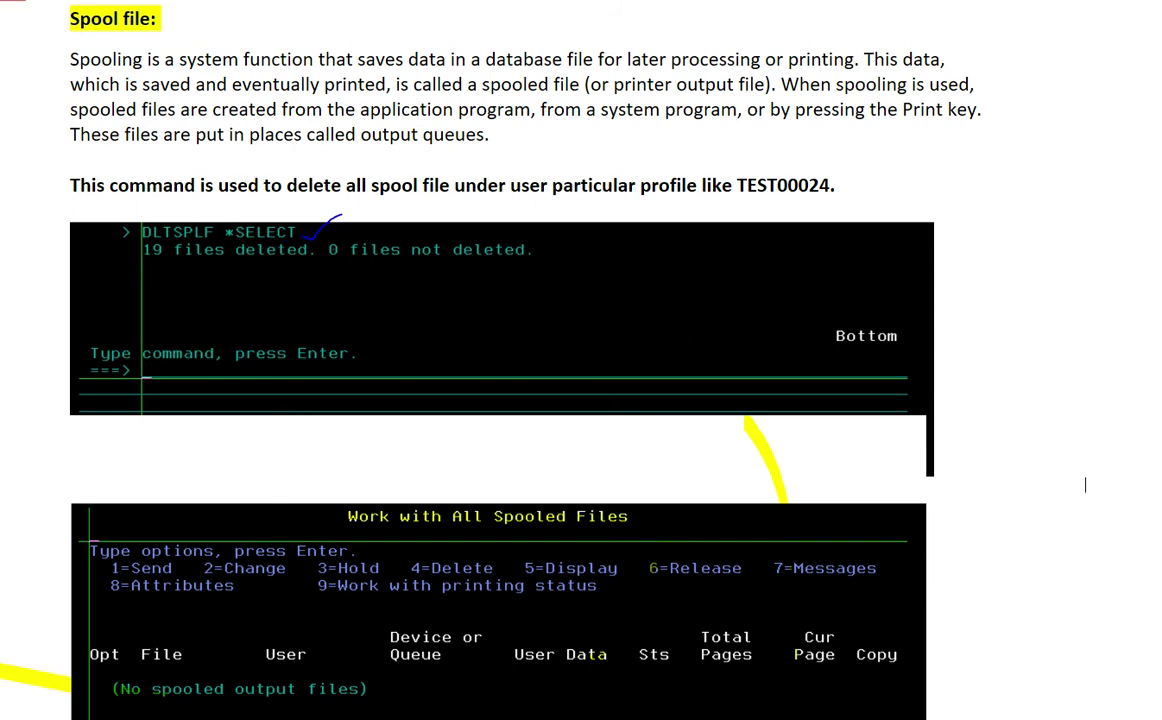
scroll("down", 3)
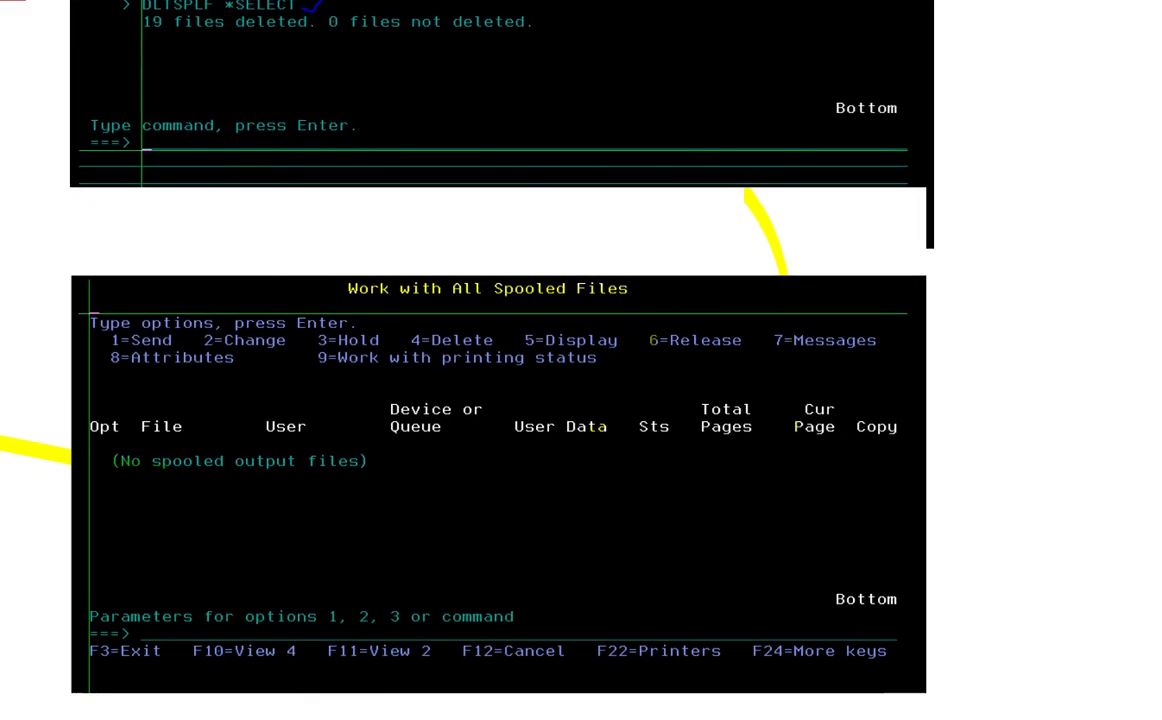
mouse_move(253, 308)
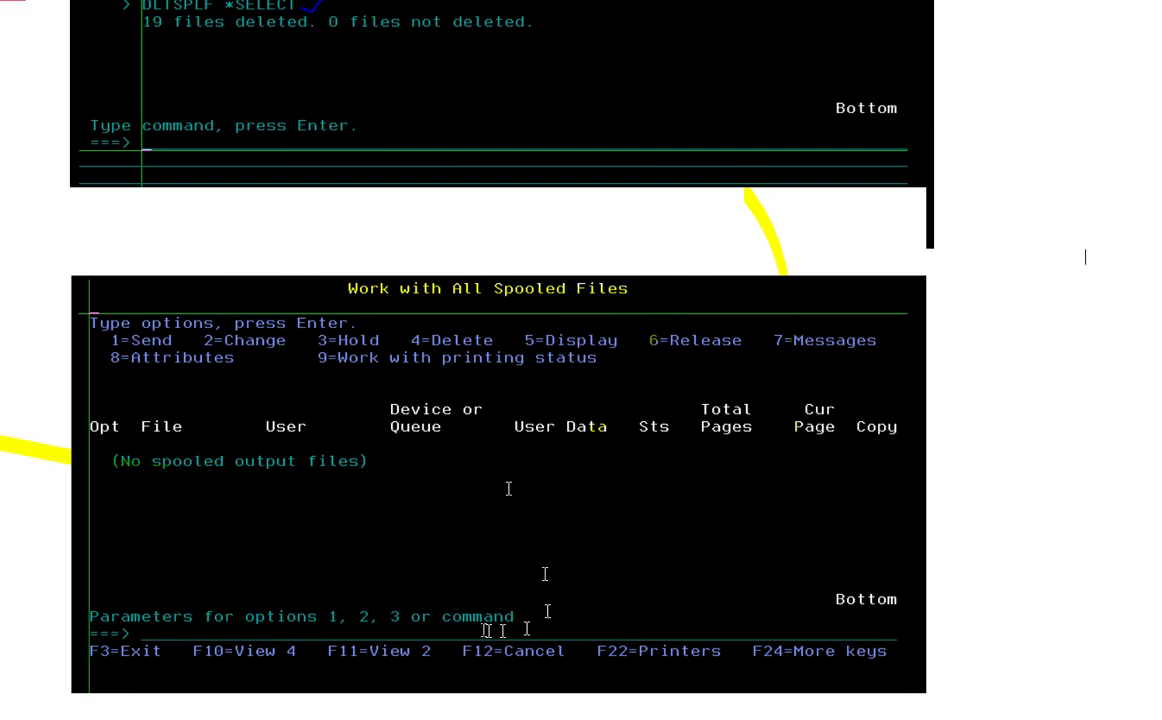
mouse_move(573, 550)
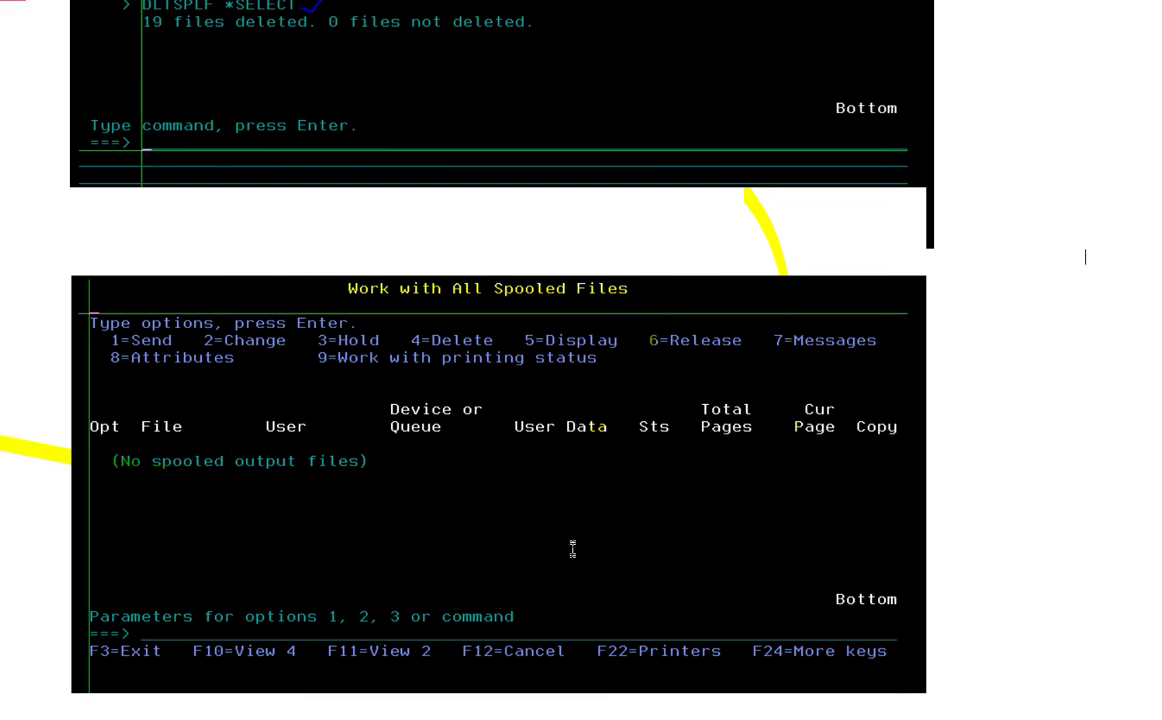
mouse_move(495, 296)
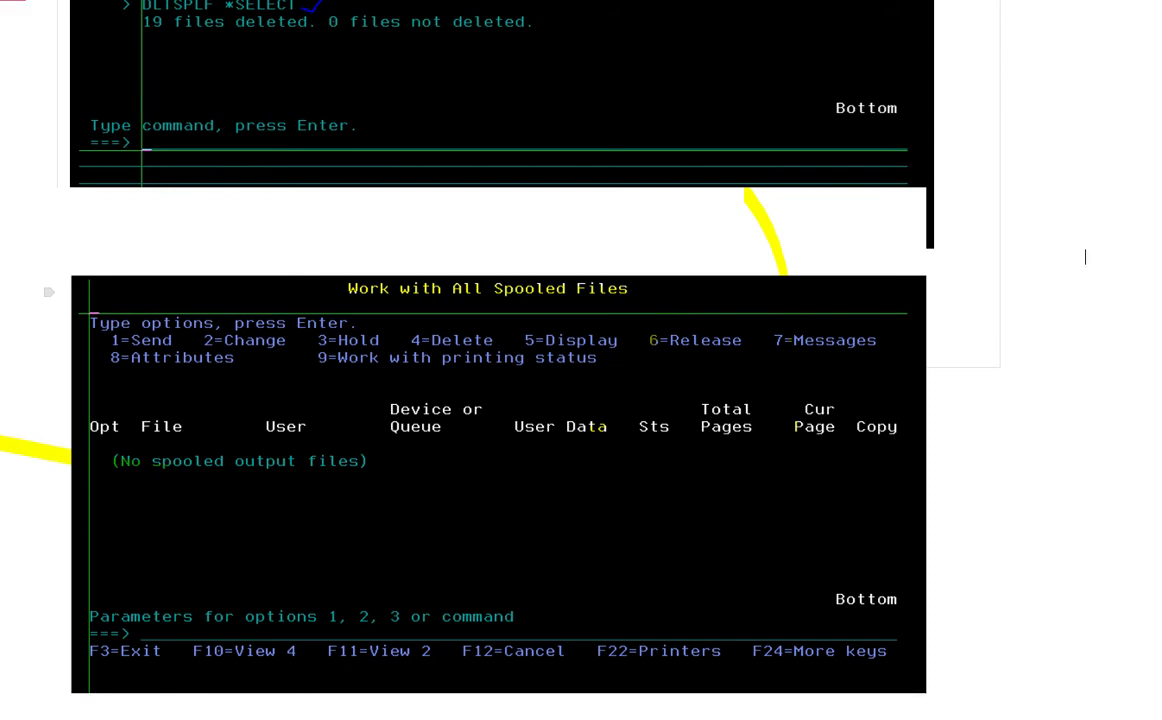
mouse_move(20, 328)
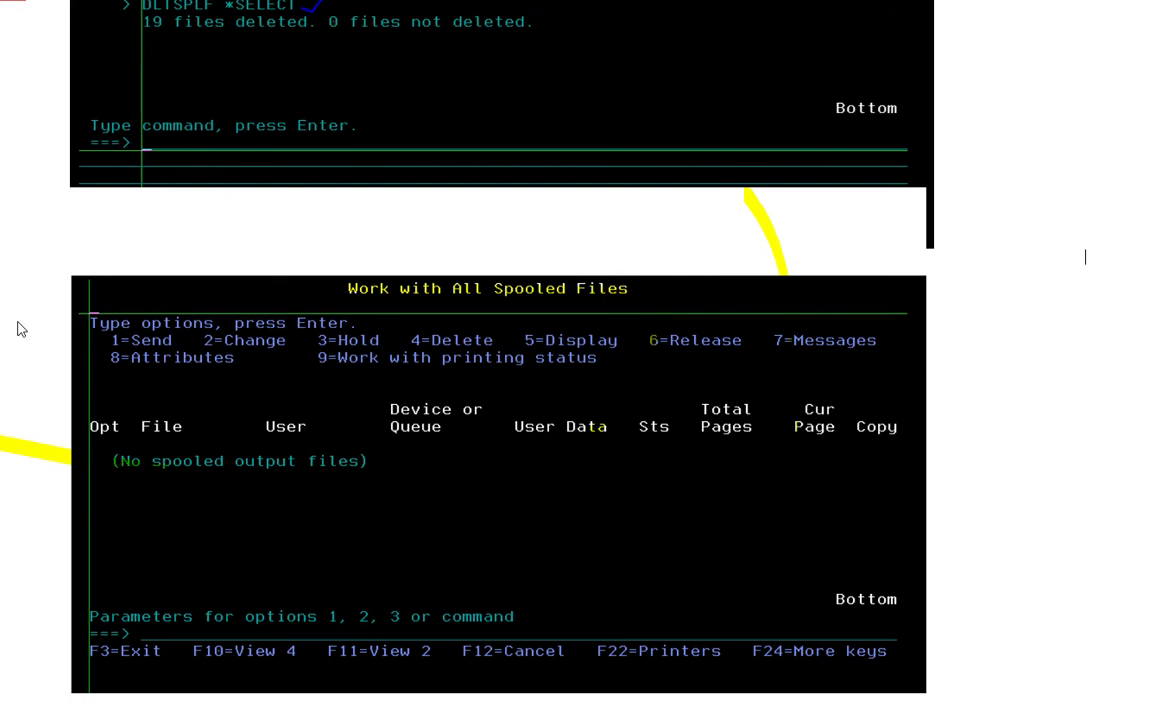
mouse_move(268, 414)
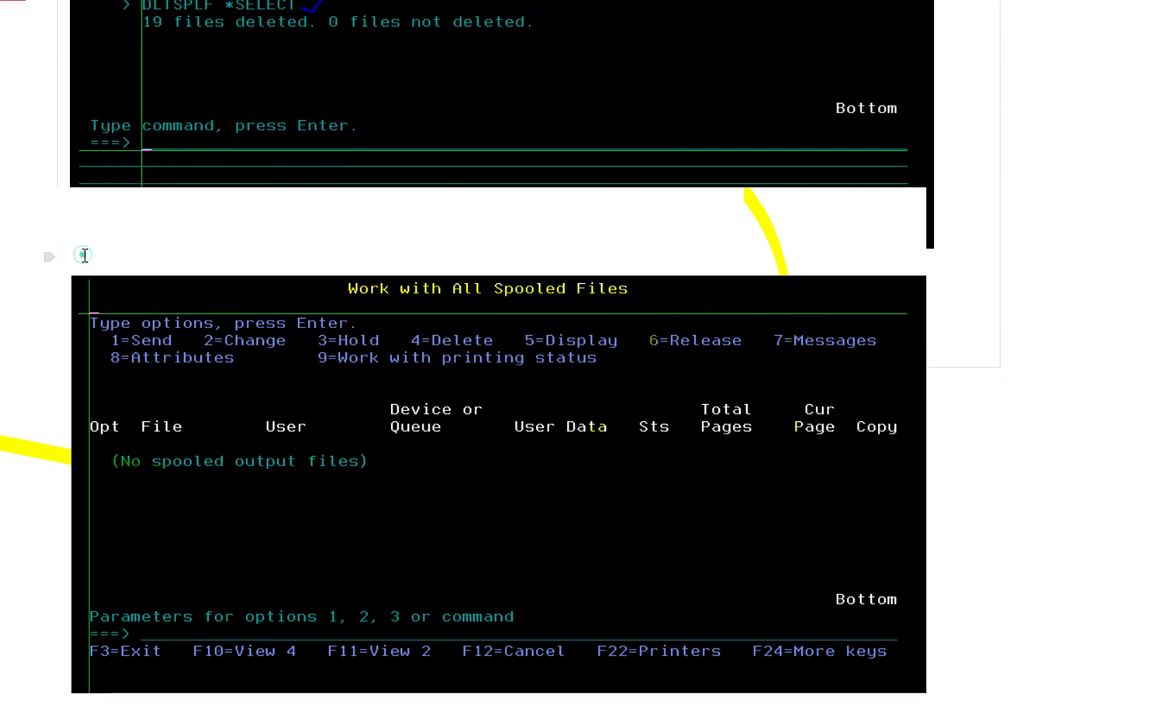
mouse_move(980, 231)
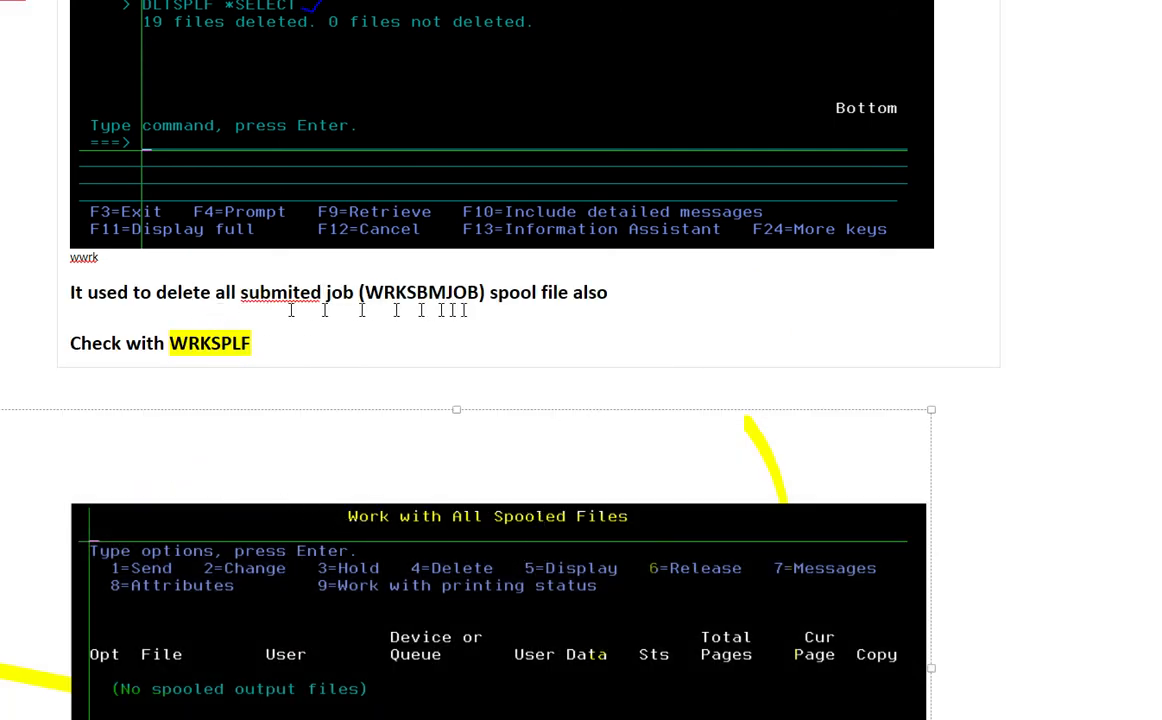
mouse_move(738, 316)
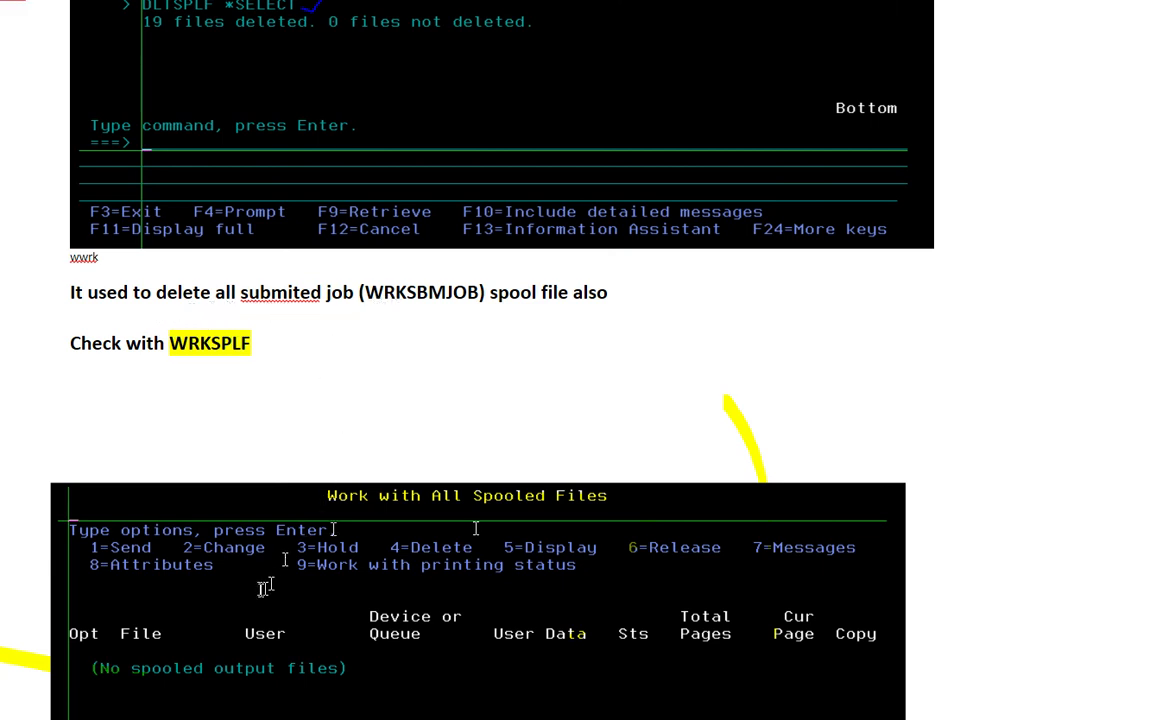
mouse_move(1120, 422)
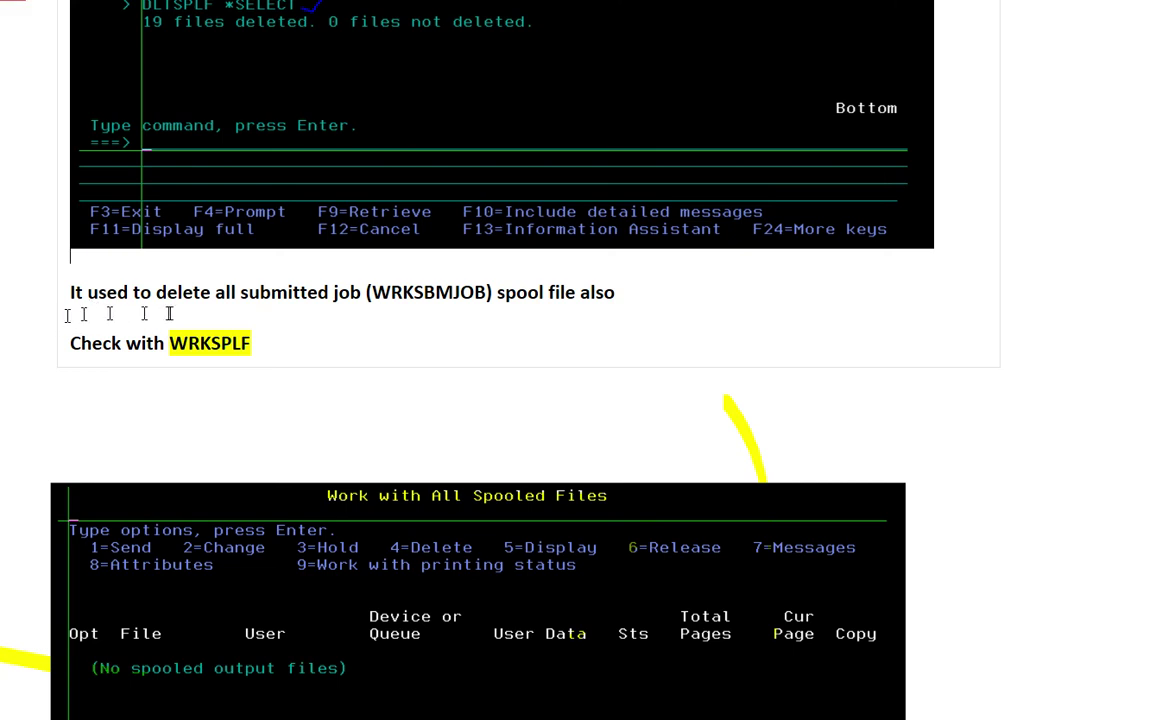
mouse_move(390, 320)
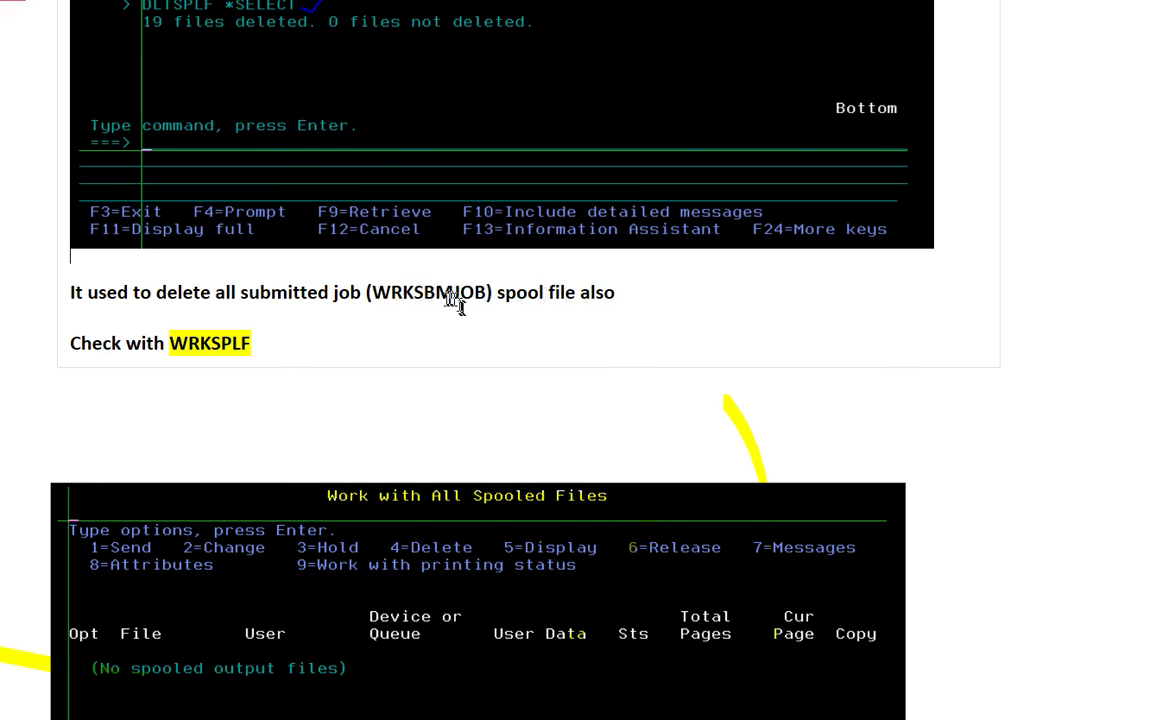
mouse_move(508, 311)
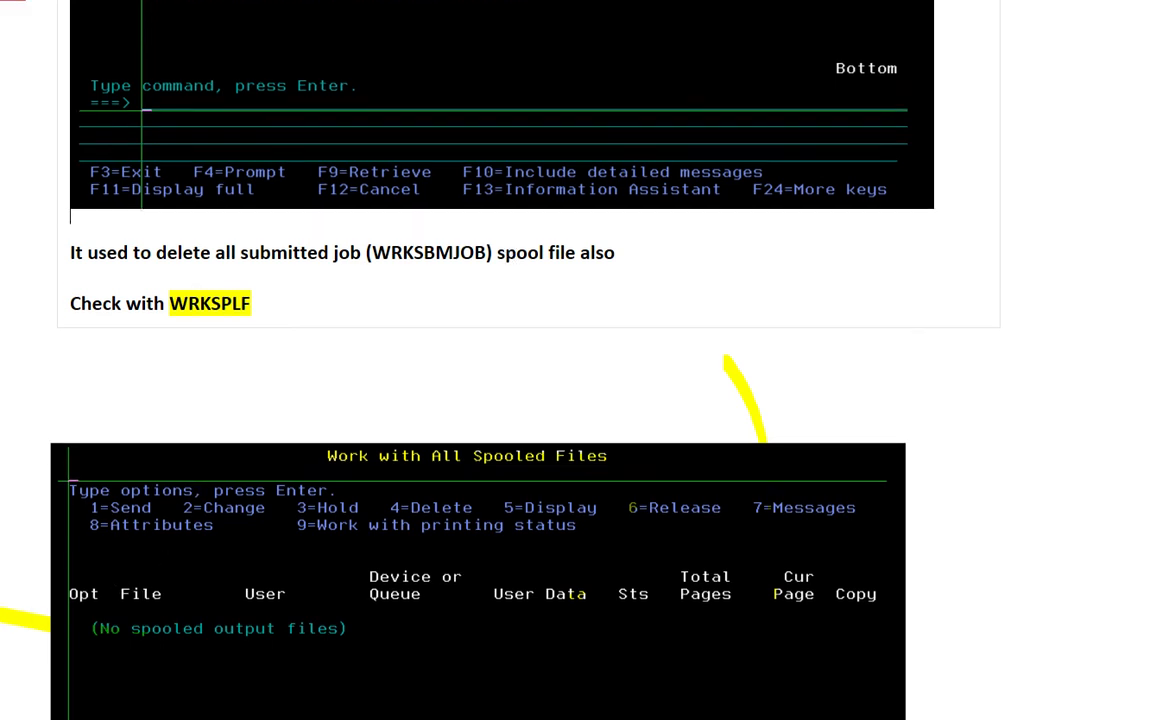
scroll("down", 3)
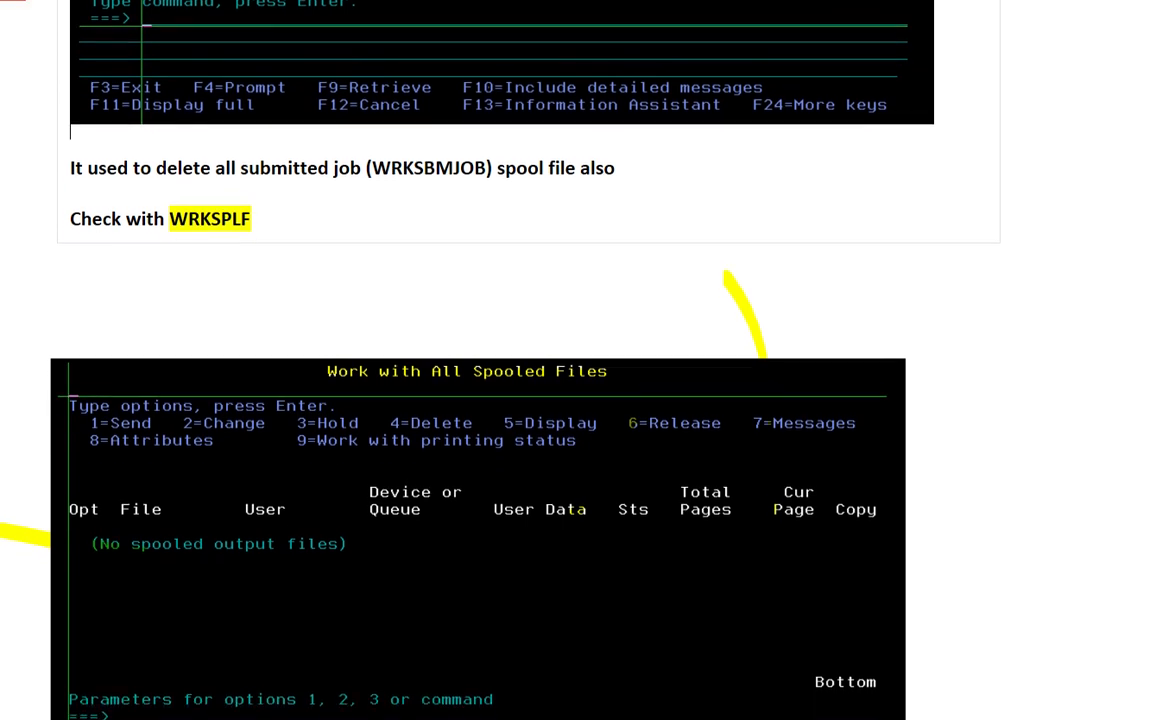
scroll("down", 3)
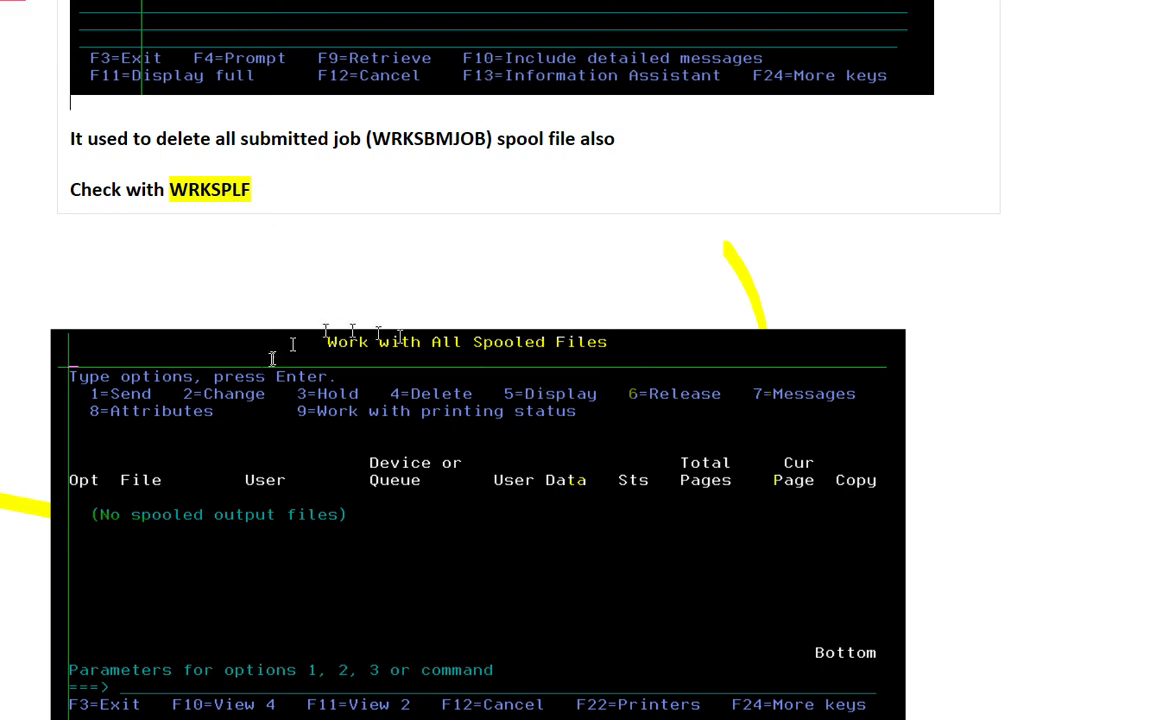
mouse_move(438, 588)
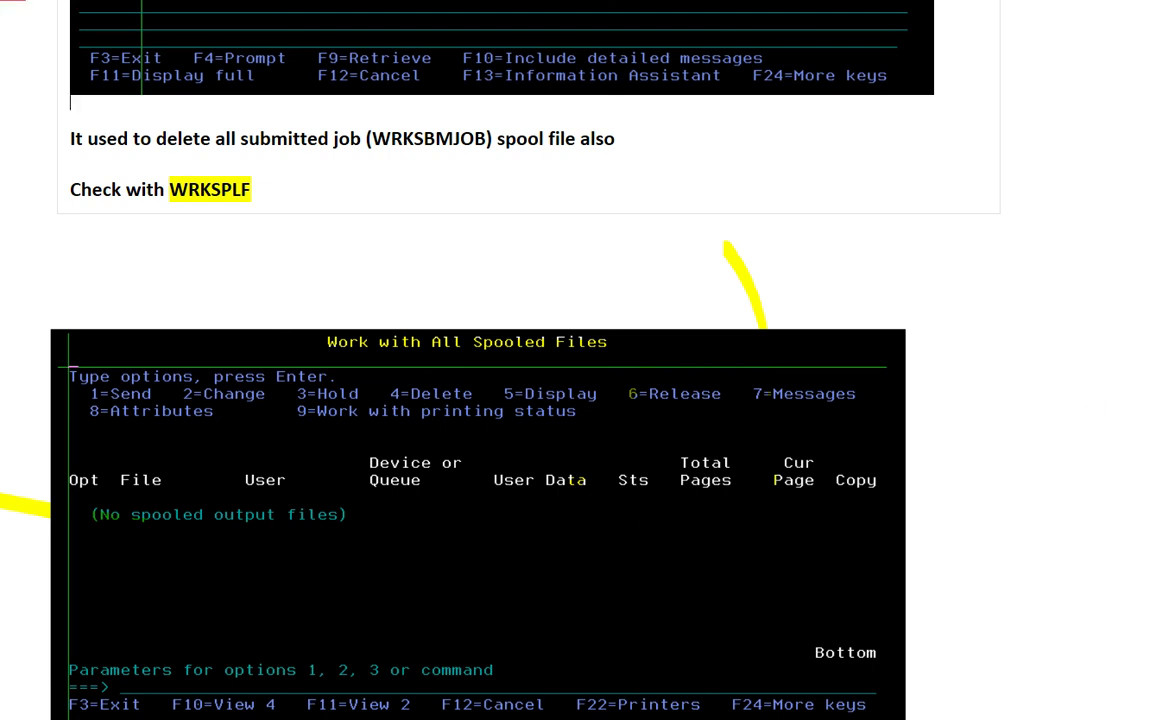
scroll("up", 3)
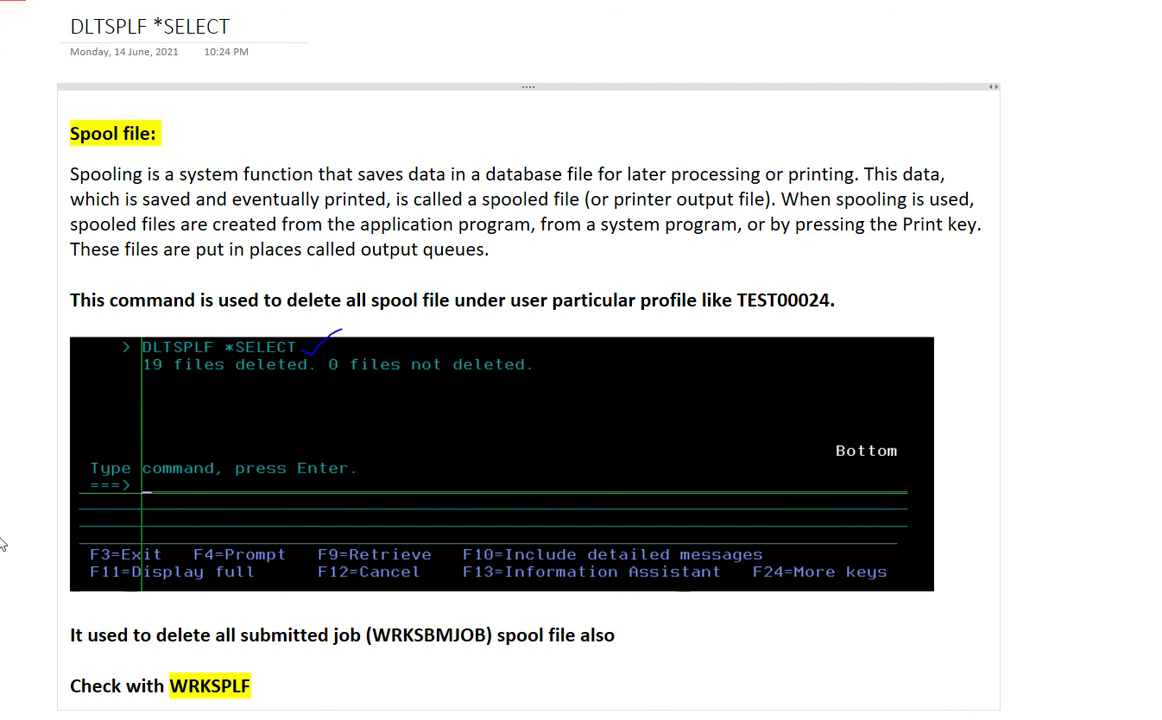
mouse_move(1118, 508)
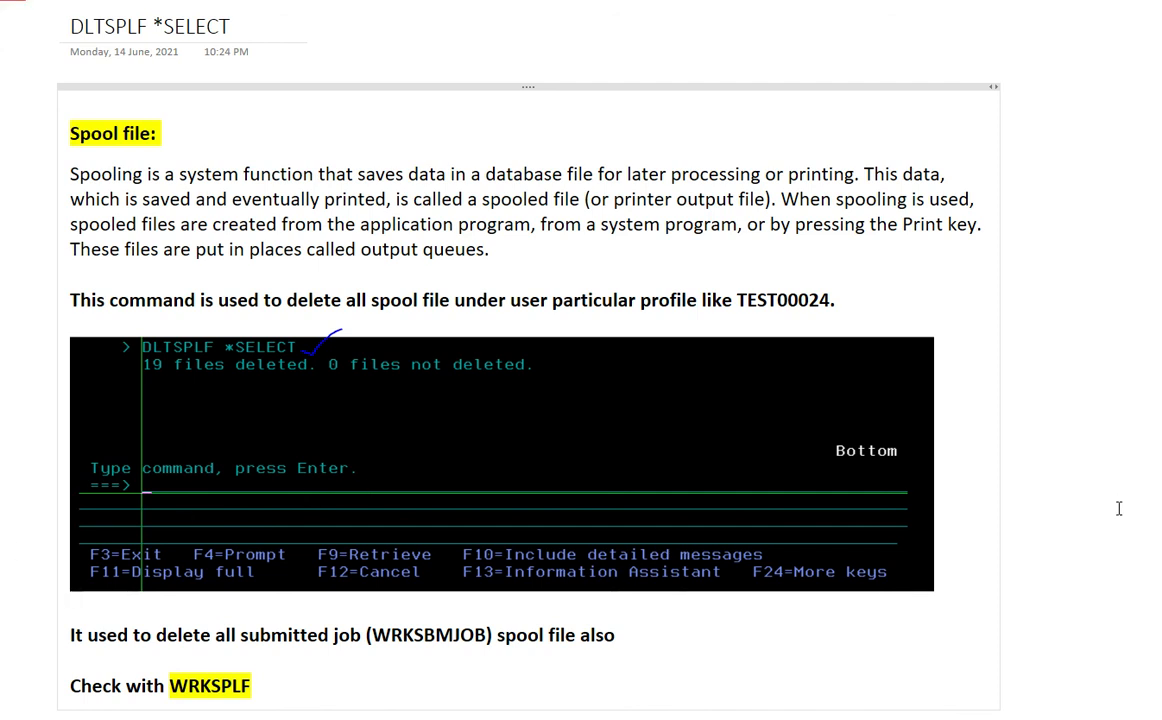